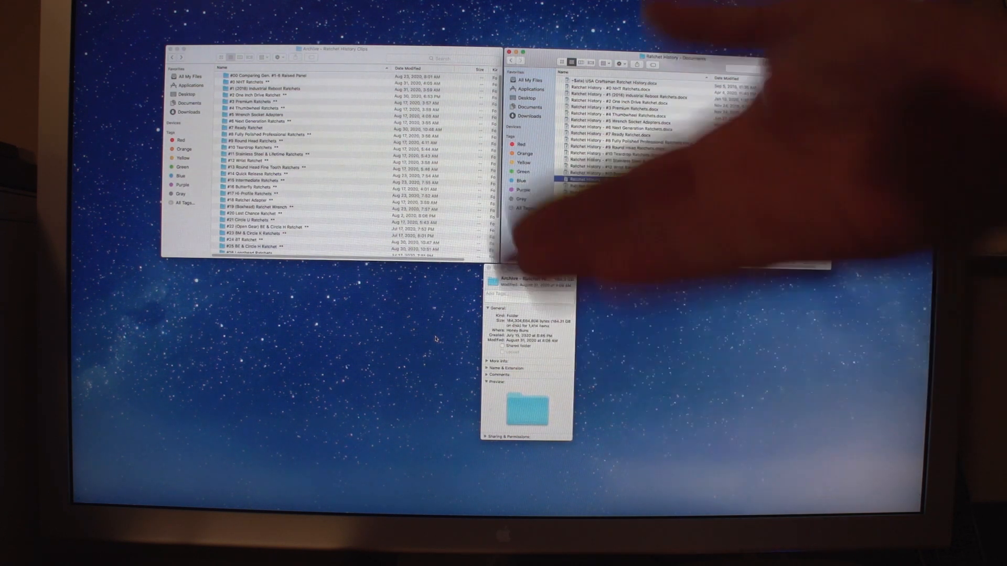
Select 'Ratchet History - #14 Quick Release Ratchets.docx' in the documents folder
click(619, 187)
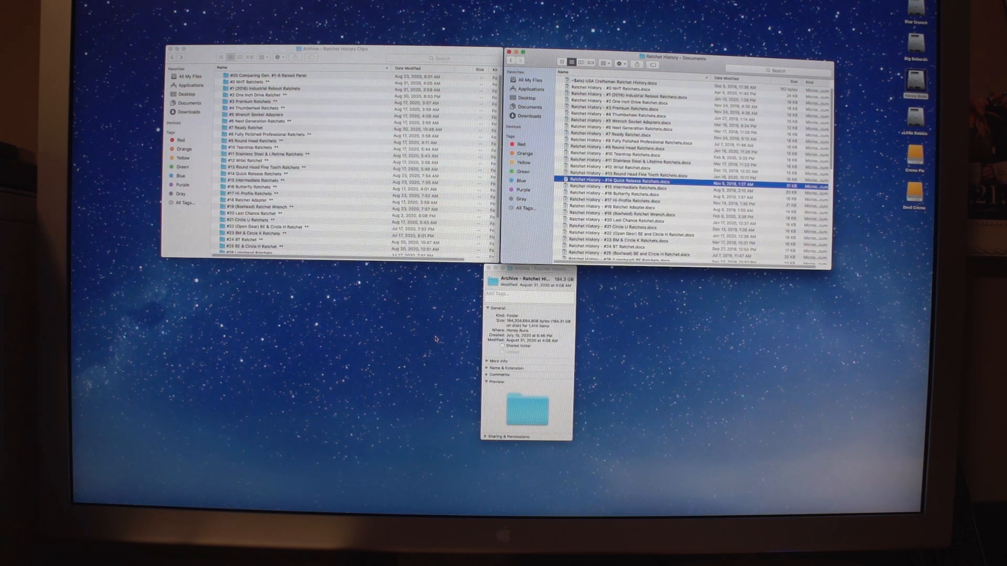
mouse_move(620, 489)
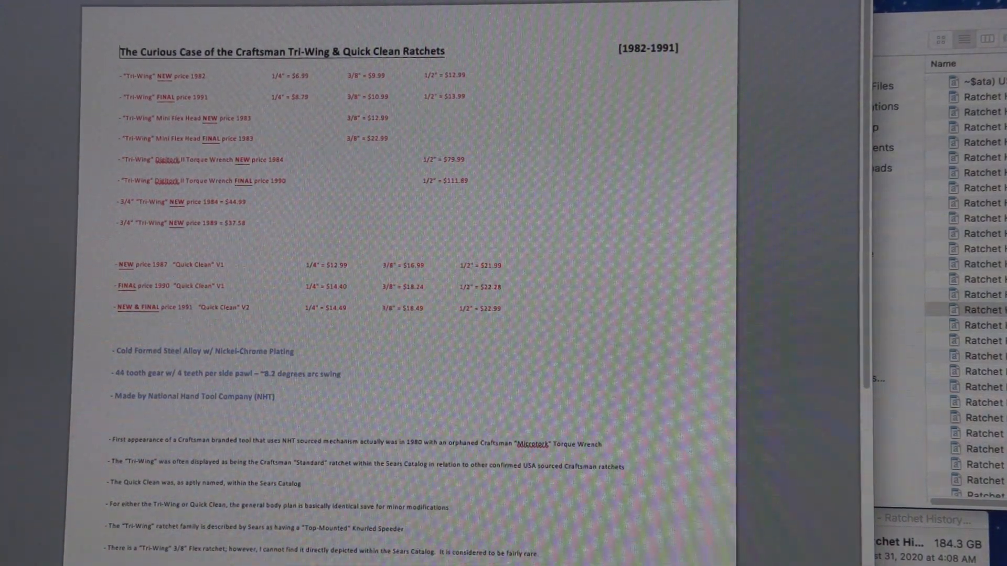
Scroll down through the Tri-Wing & Quick Clean and Quick Release scripts in Word
scroll(down, 3)
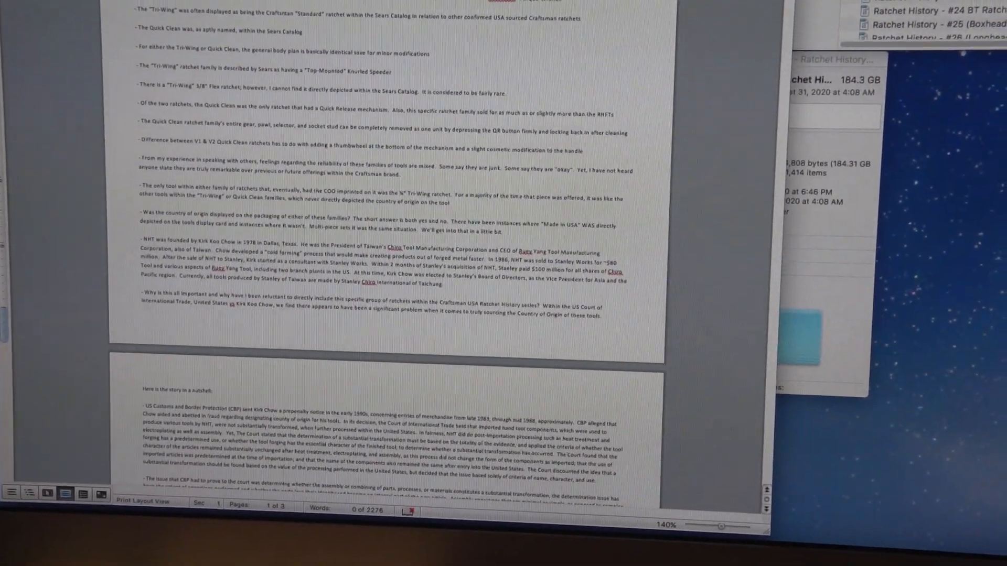
scroll(down, 3)
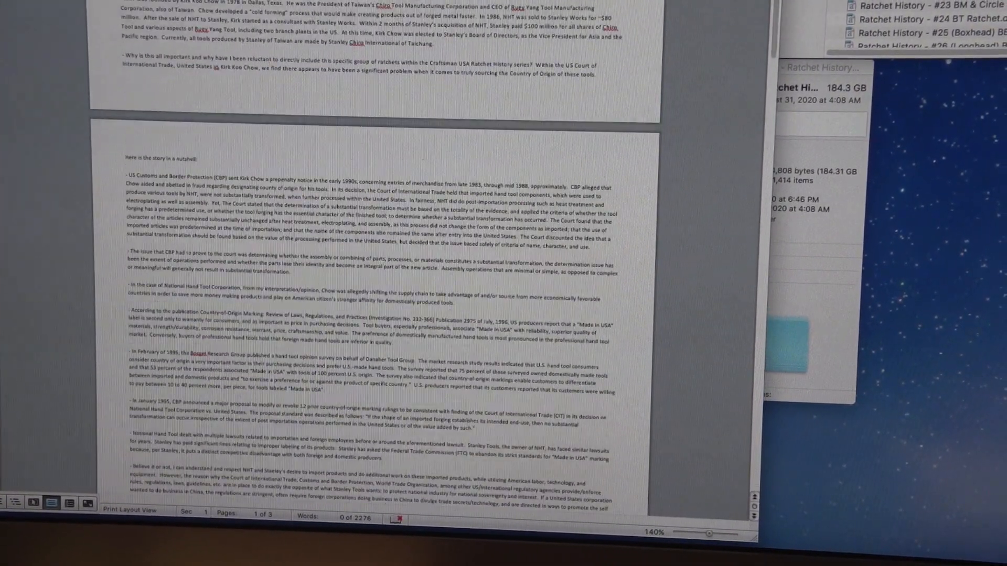
scroll(down, 3)
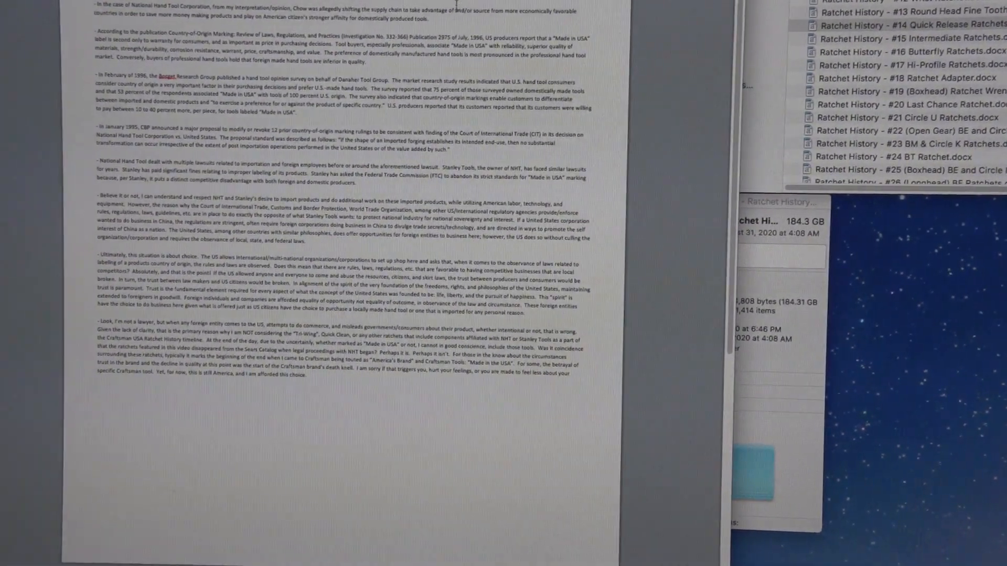
scroll(down, 3)
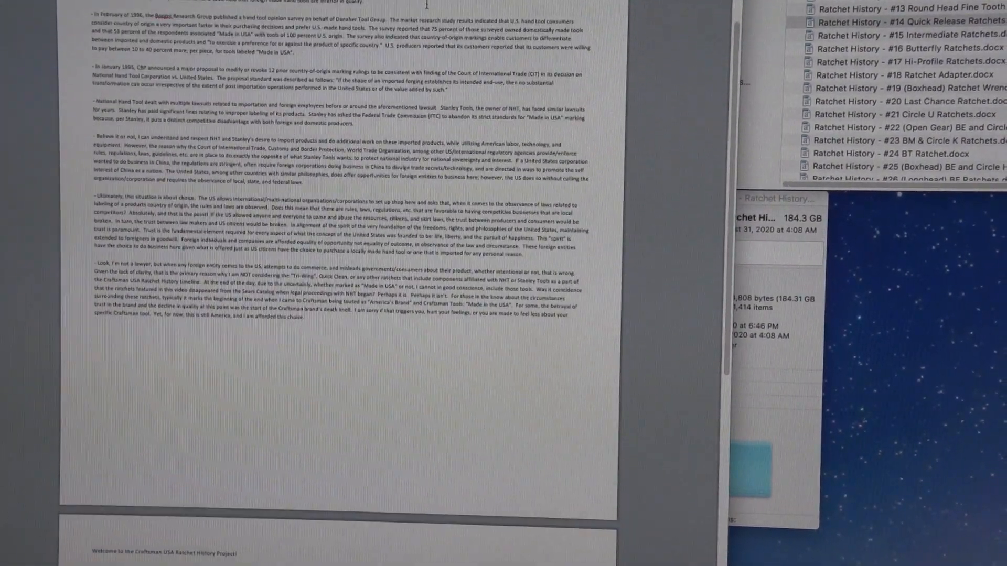
scroll(down, 3)
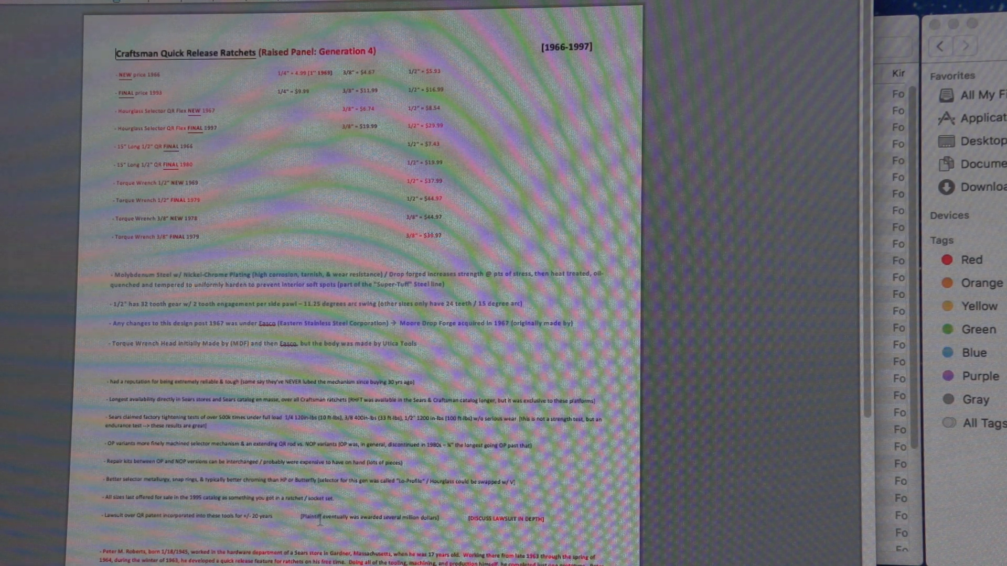
scroll(down, 3)
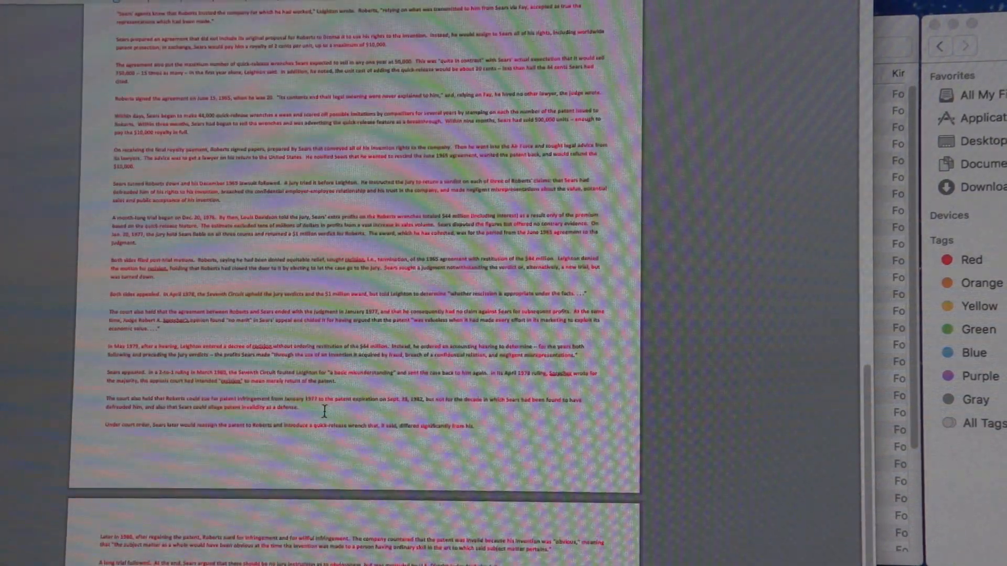
scroll(down, 3)
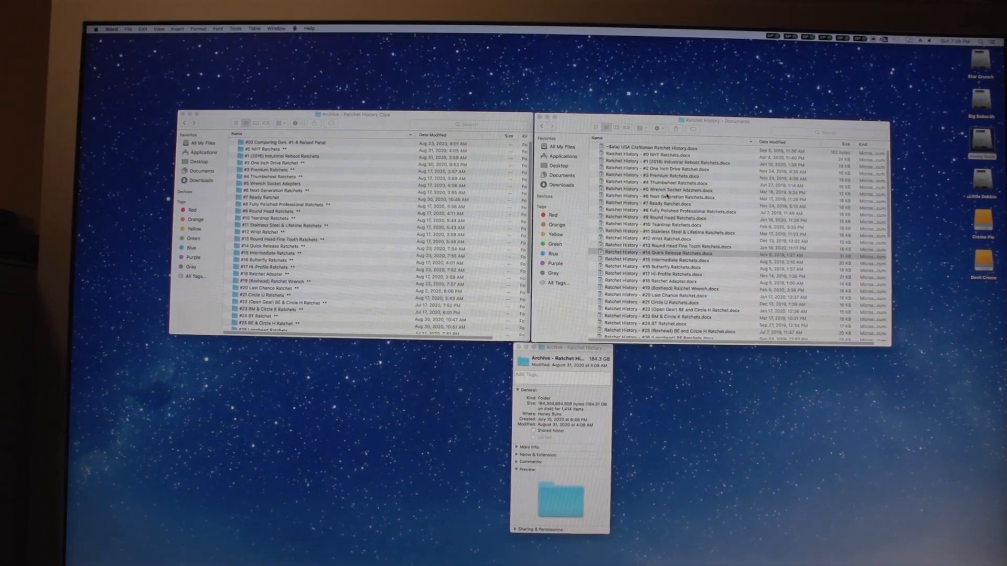
scroll(down, 3)
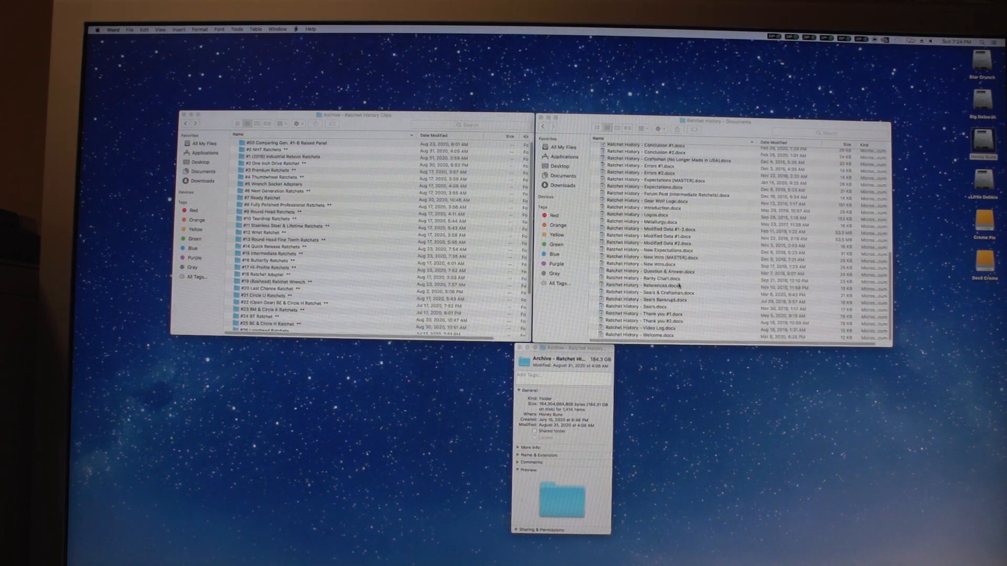
scroll(down, 3)
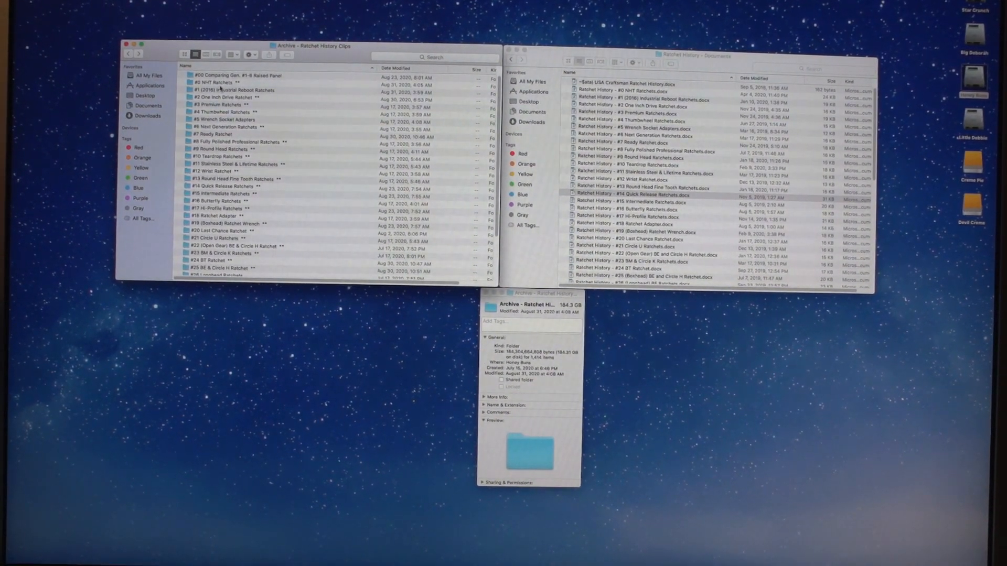
Enter #0 NHT Ratchets, glance at its Sony FS100 subfolder, then open Sony FS700
click(221, 84)
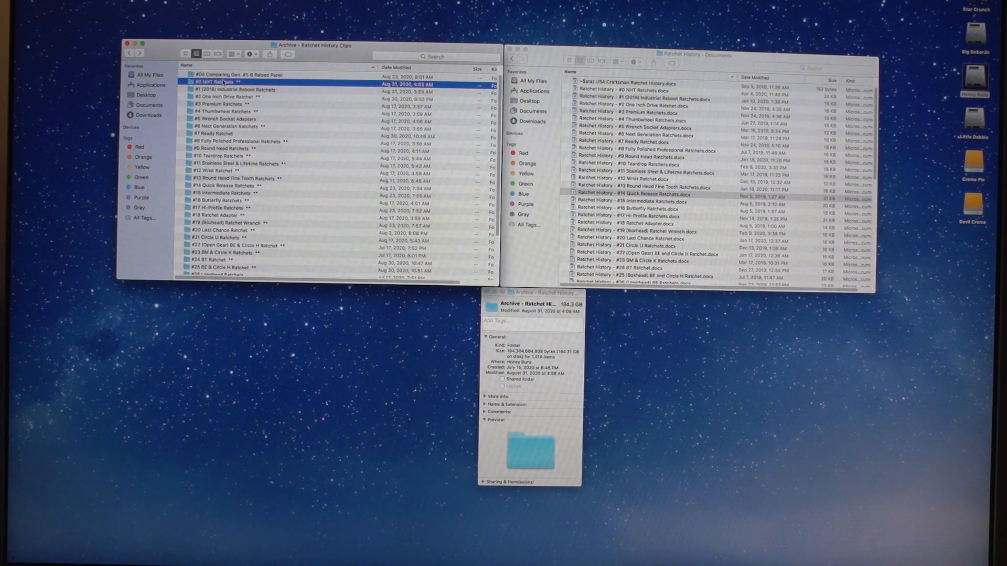
double_click(221, 82)
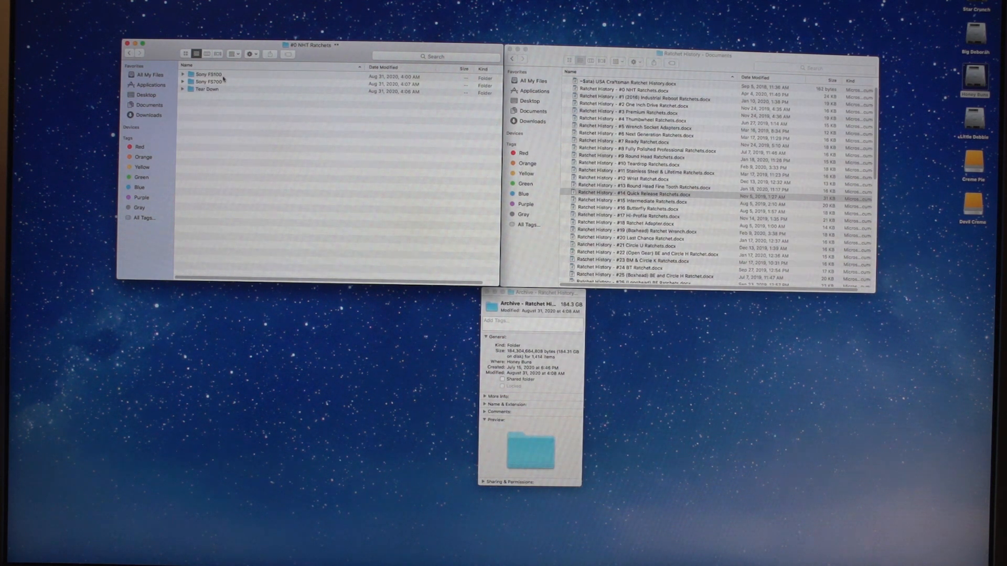
double_click(208, 74)
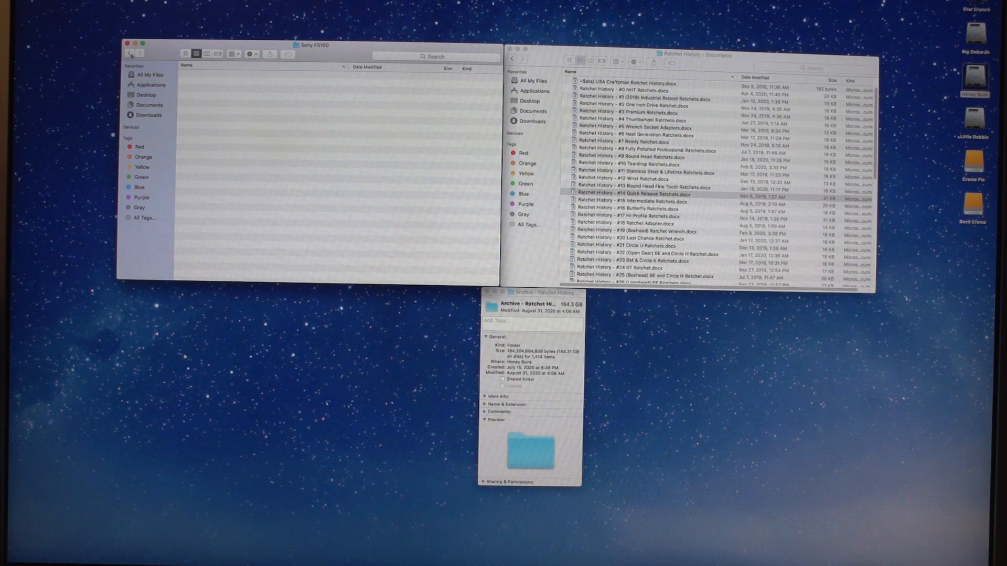
click(210, 84)
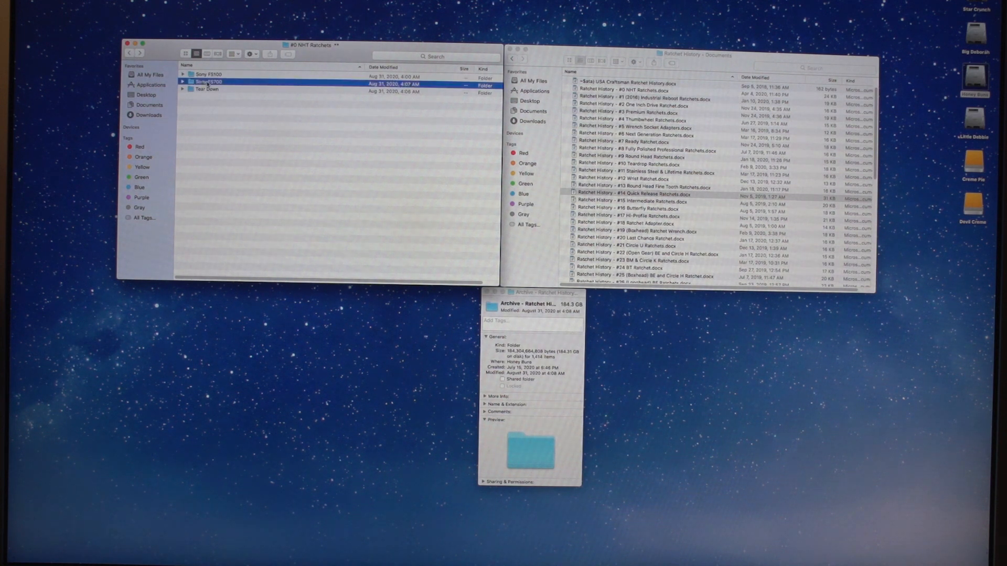
double_click(206, 84)
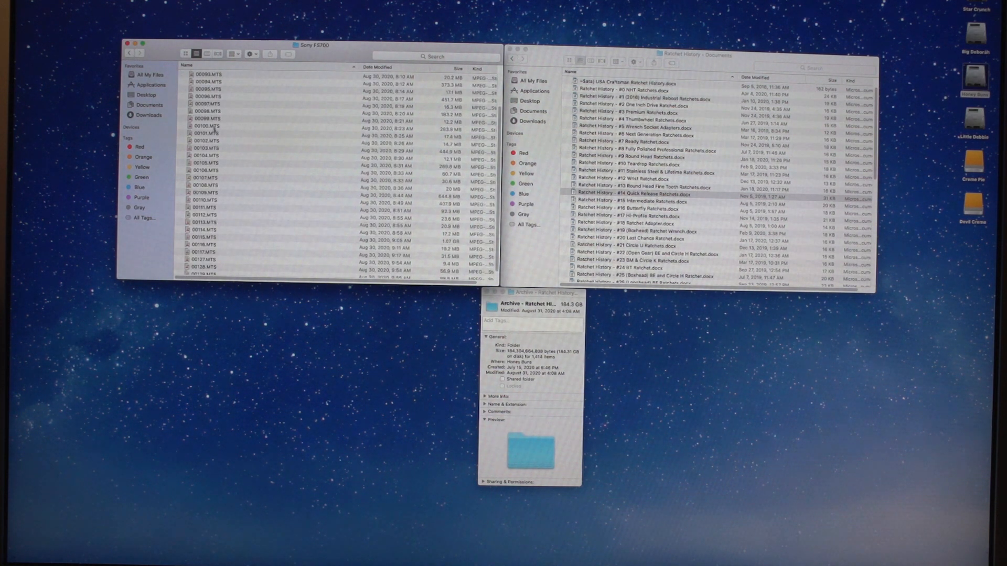
Play the Sony FS700 clips 00108.MTS and 00105.MTS
click(205, 126)
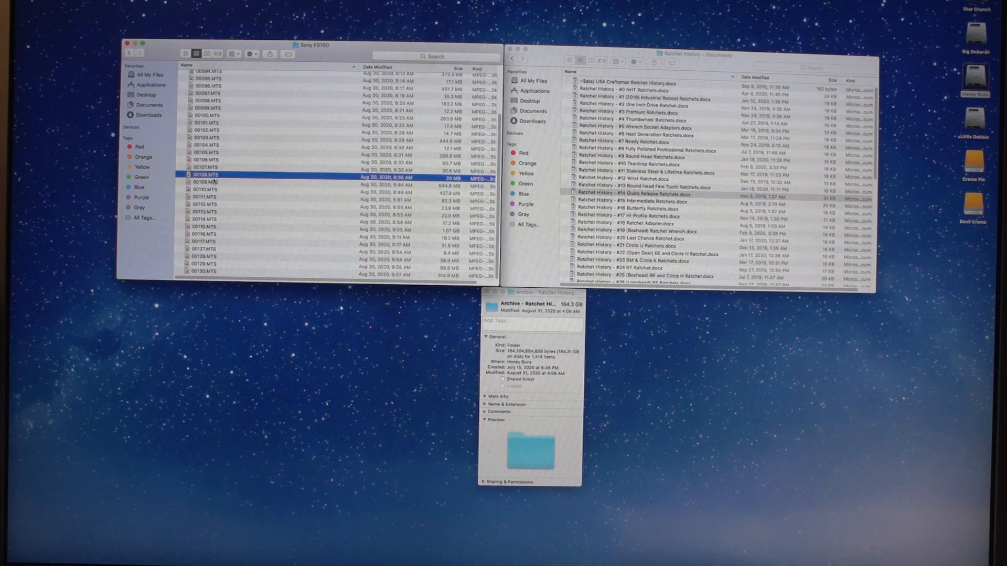
double_click(206, 182)
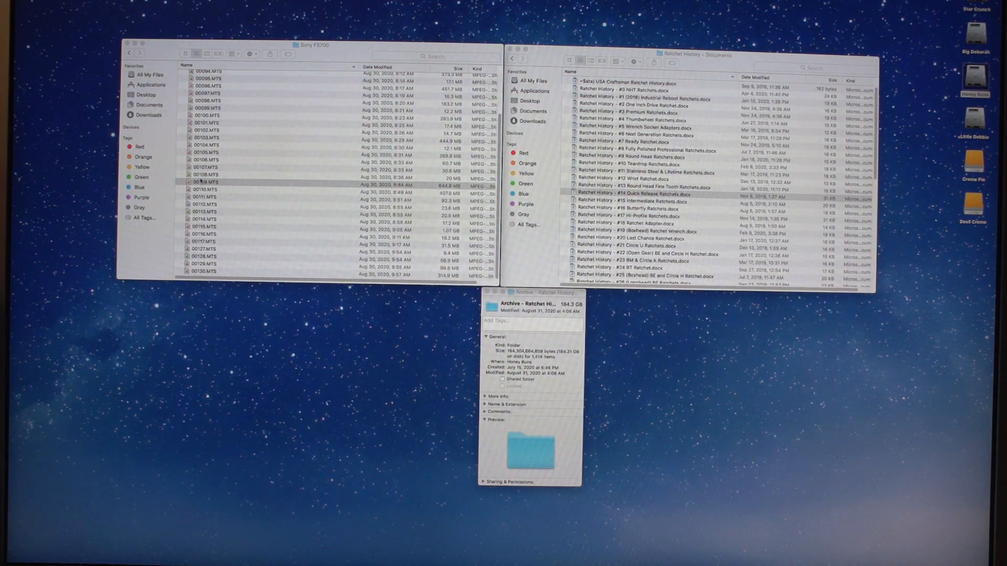
click(206, 171)
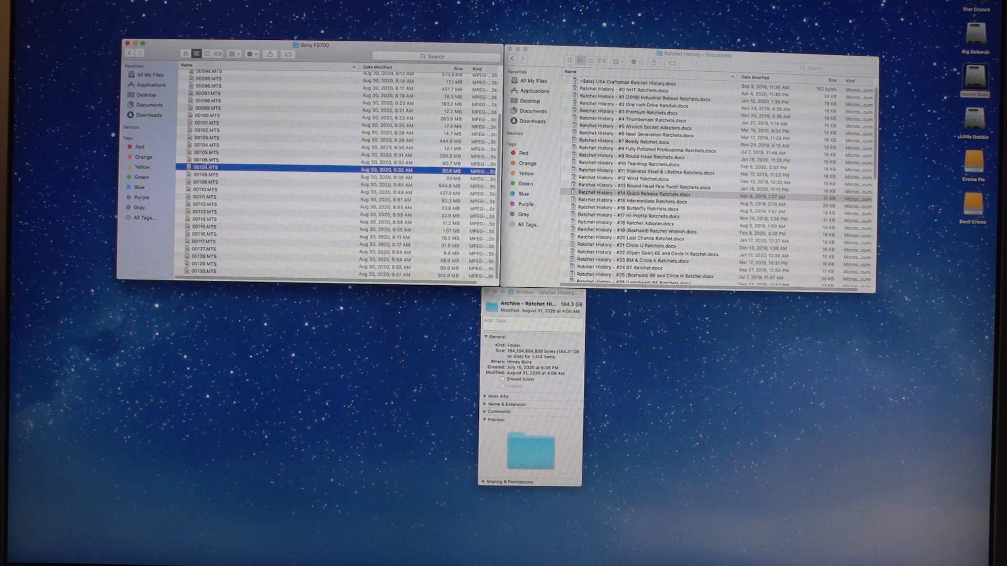
double_click(205, 171)
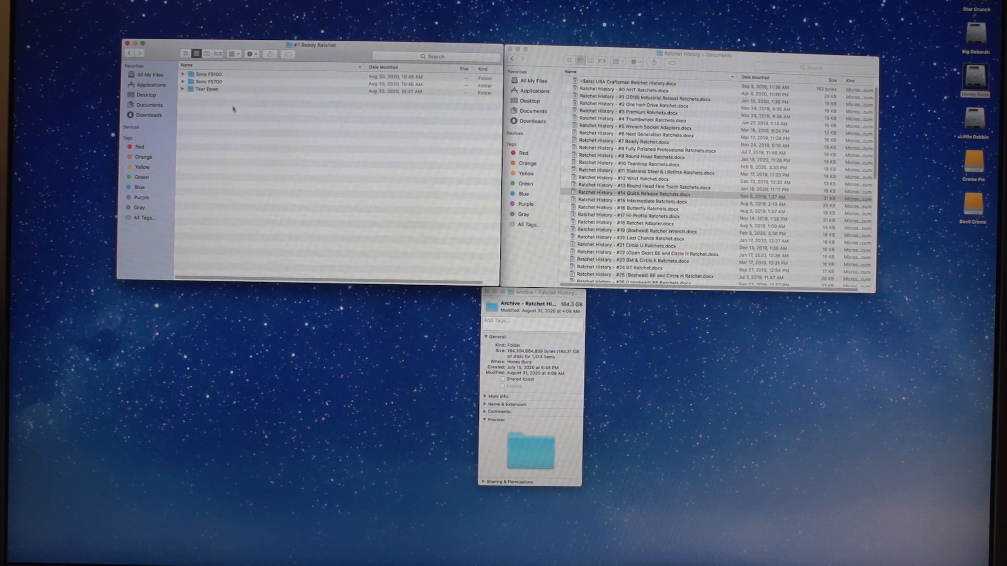
Open one of the #7 Ready Ratchet camera subfolders
double_click(206, 81)
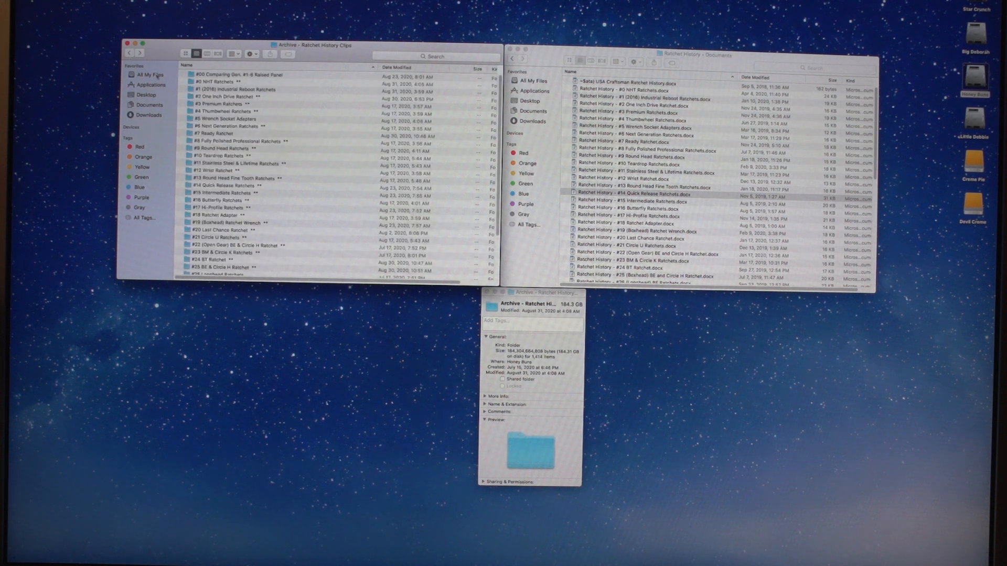
Scroll the archive list and open the #20 Last Chance Ratchet folder
scroll(down, 3)
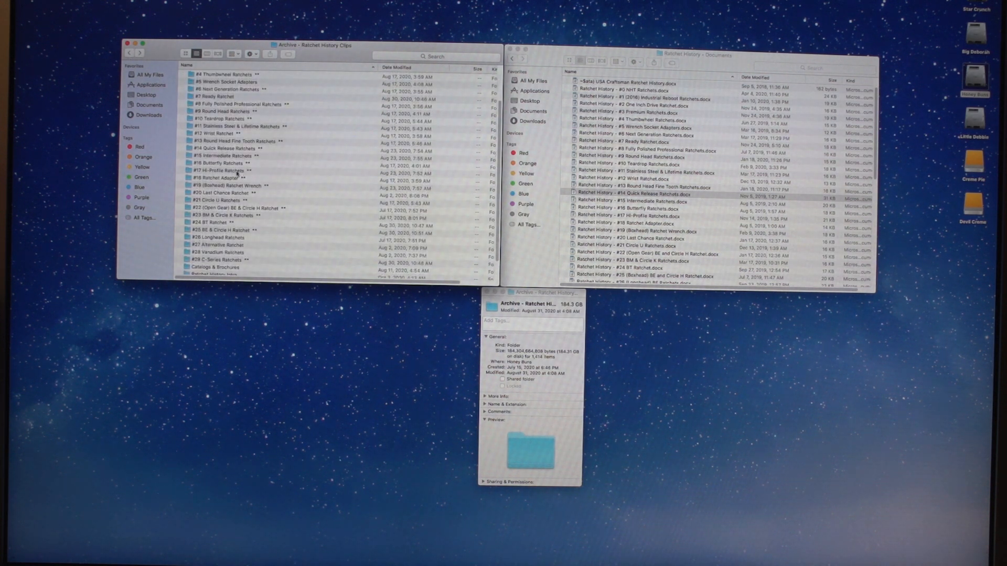
click(225, 178)
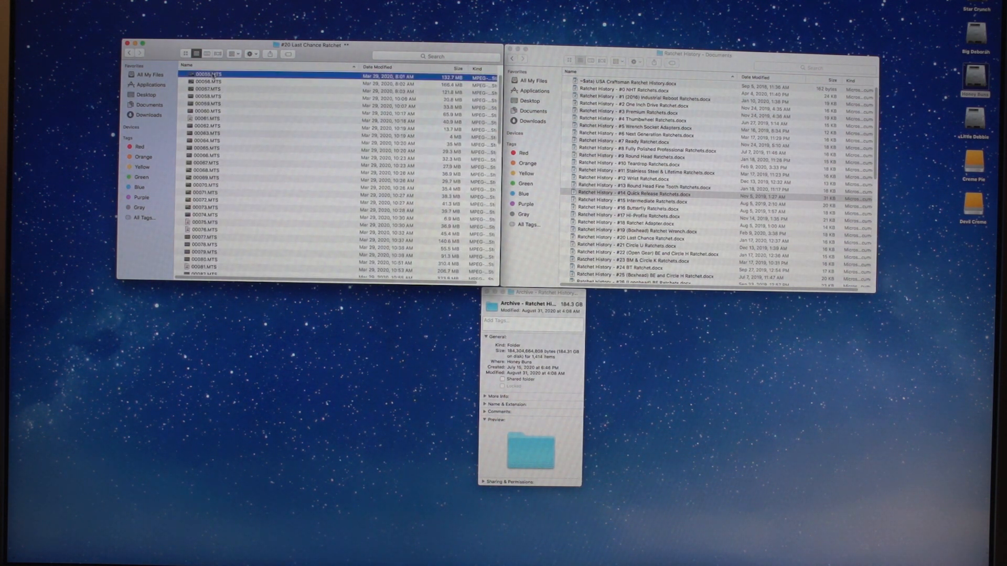
Play the first Last Chance Ratchet clip in VLC, then return to the archive
double_click(205, 77)
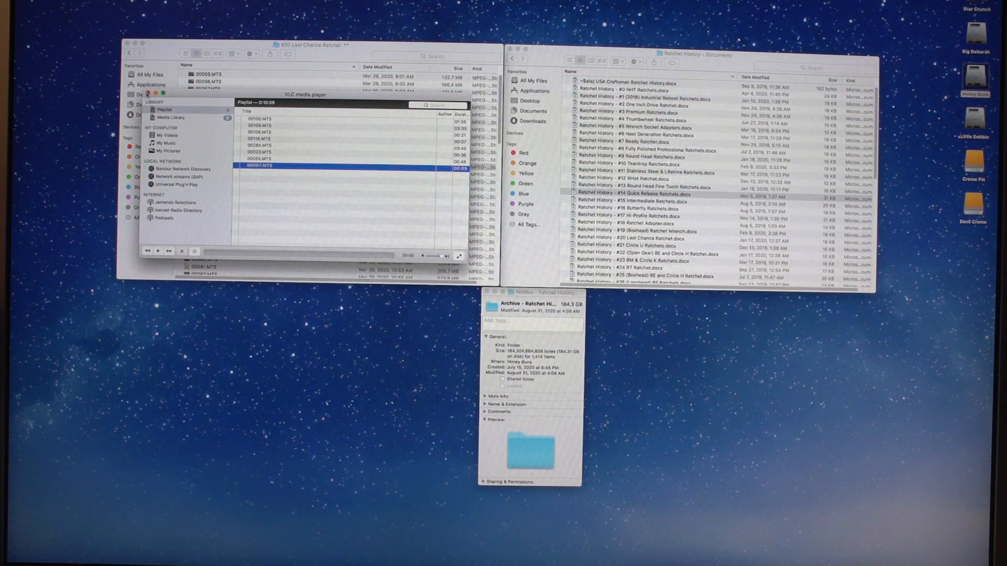
click(148, 93)
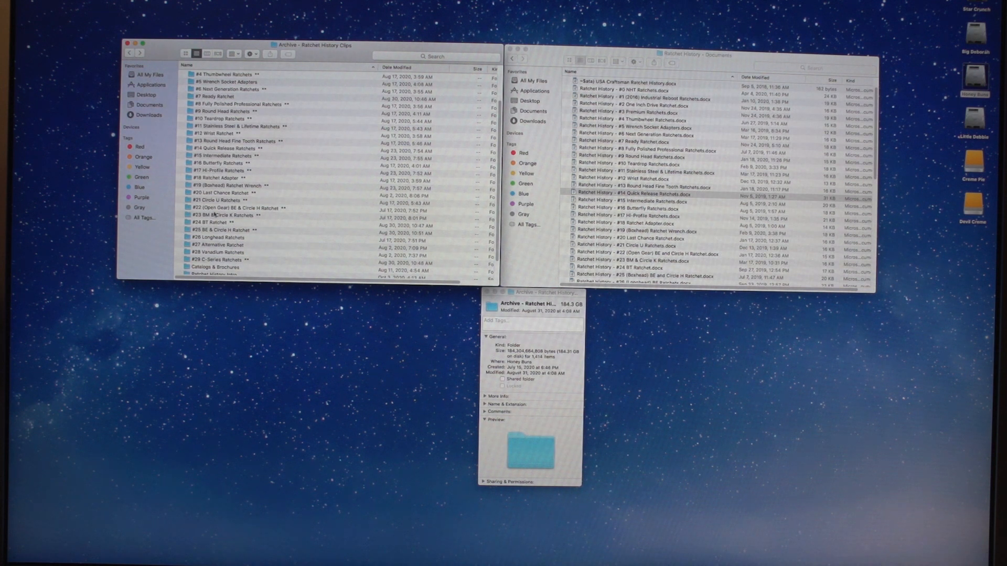
Open a small six-clip subfolder and play one of its clips
double_click(222, 201)
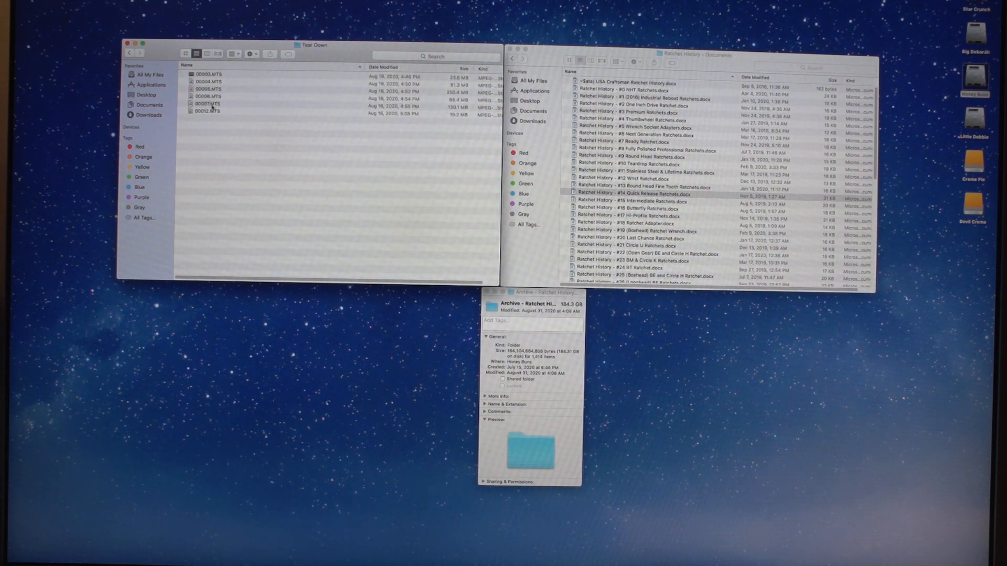
double_click(206, 104)
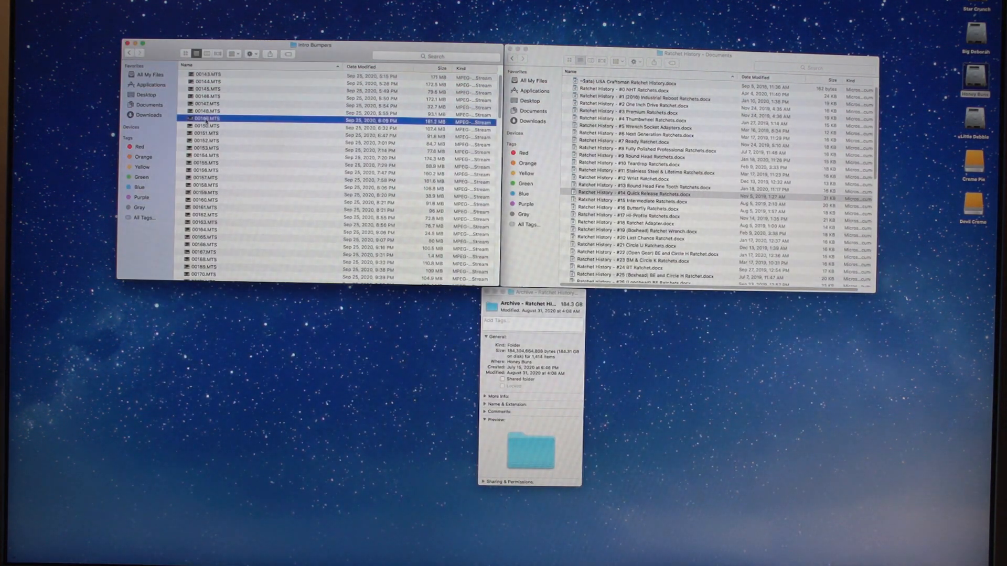
Play Intro Bumpers clips 00149.MTS, 00151.MTS and 00162.MTS, then go back to the archive
double_click(206, 120)
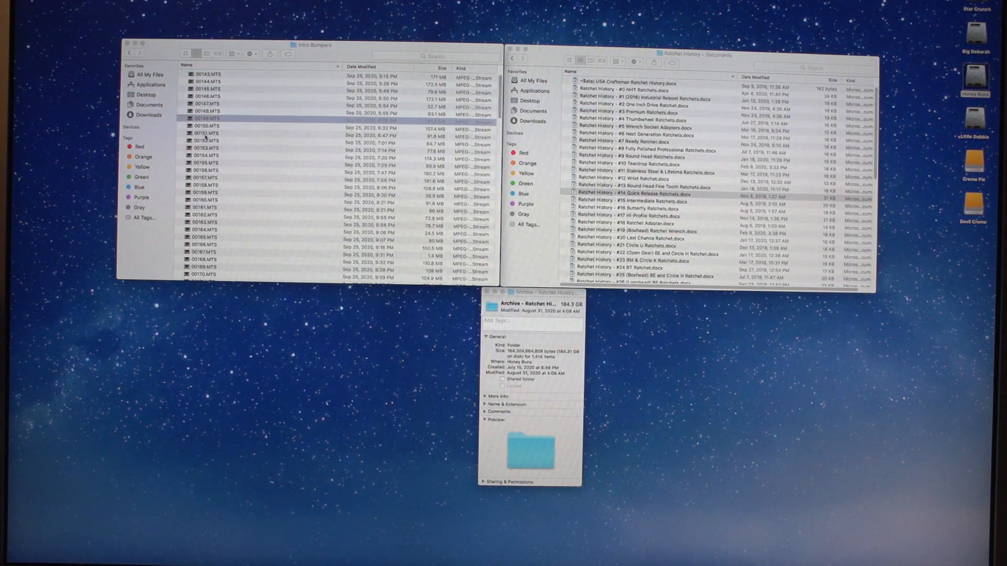
double_click(205, 125)
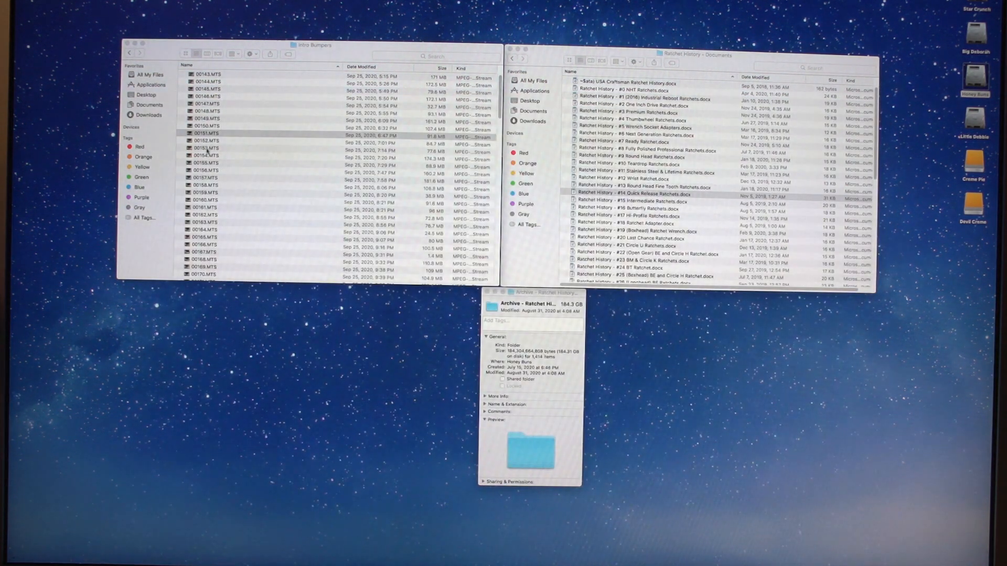
double_click(204, 148)
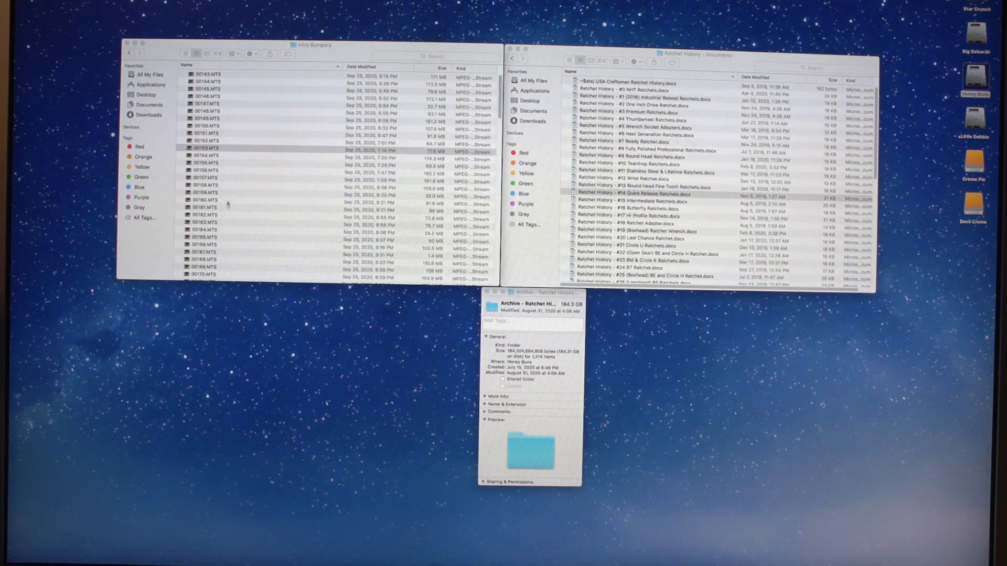
click(206, 214)
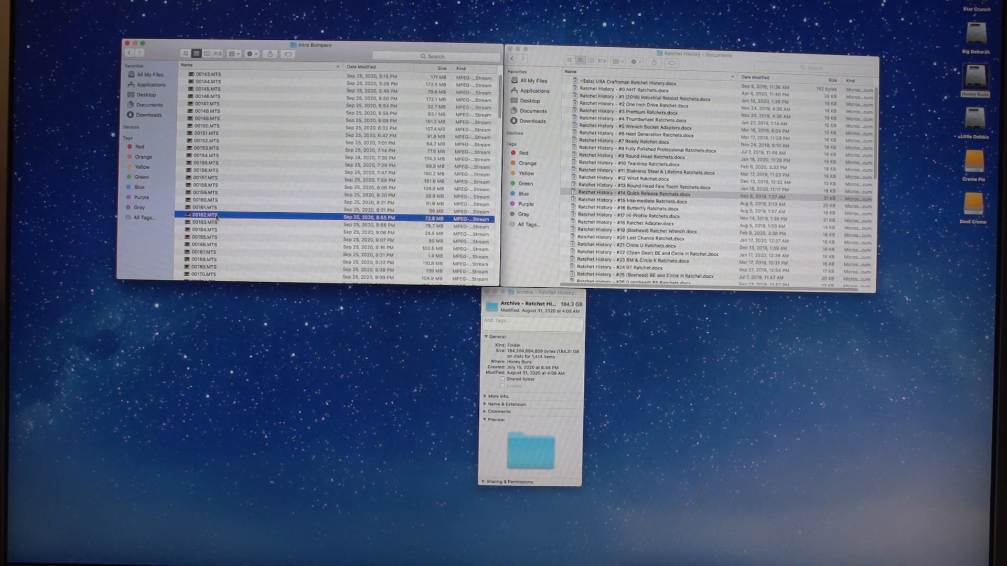
double_click(202, 214)
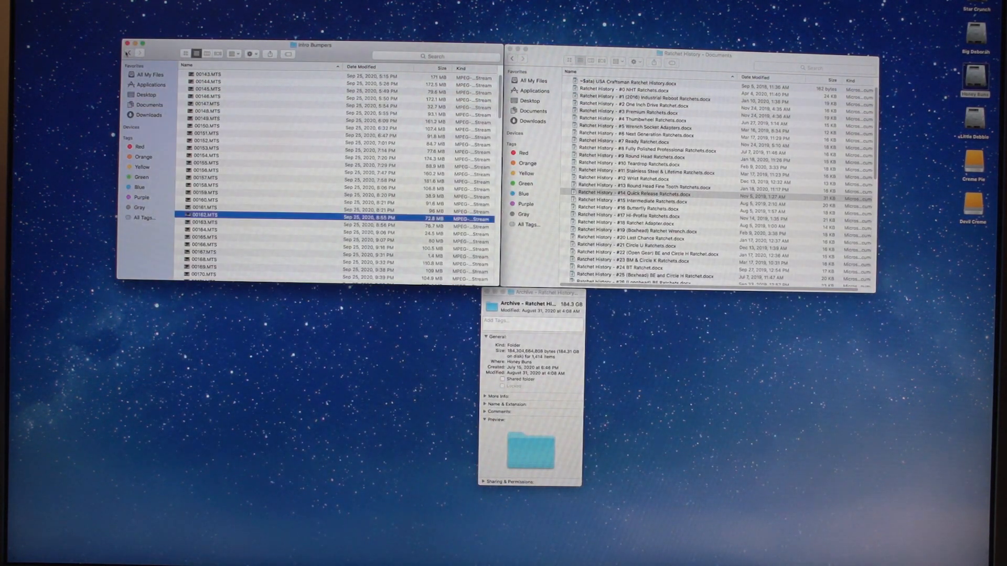
click(128, 53)
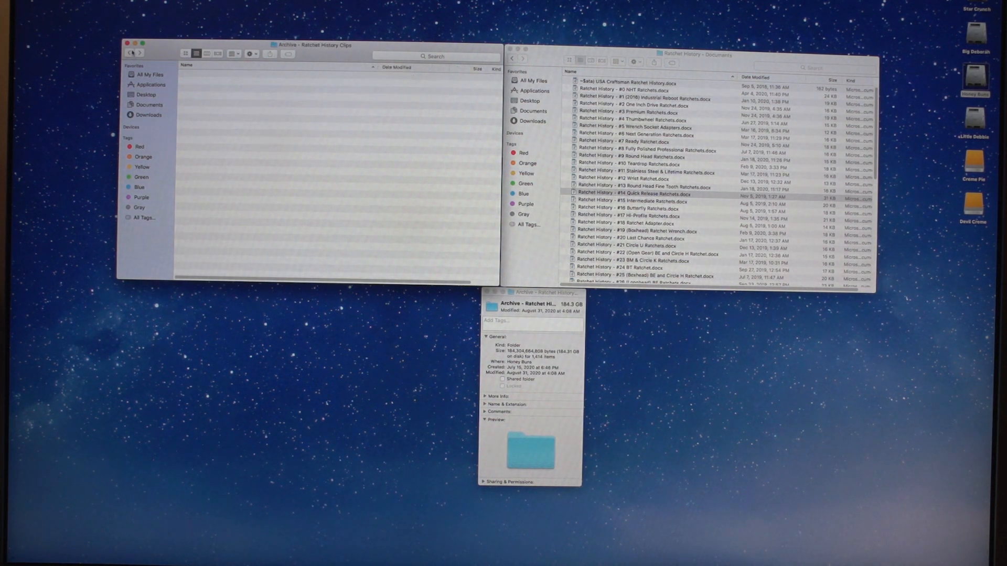
Open Catalogs & Brochures and play clip 00573.MTS in VLC, resuming where it stopped
scroll(down, 3)
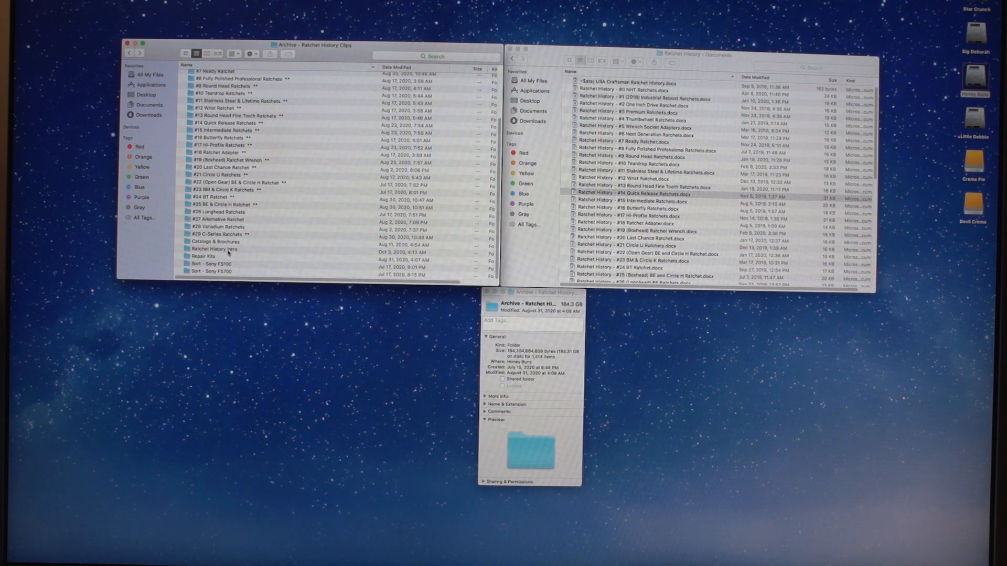
double_click(214, 241)
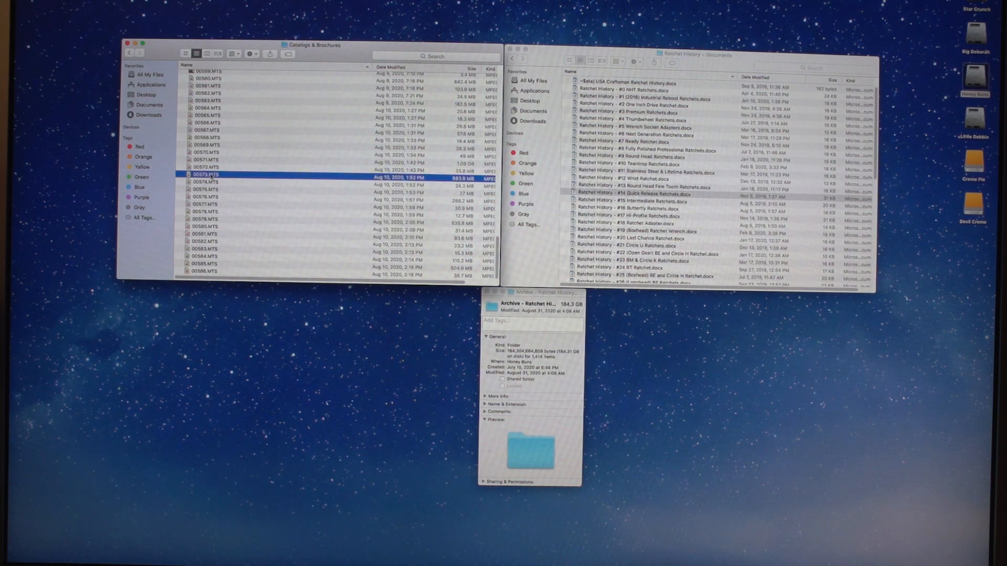
double_click(204, 178)
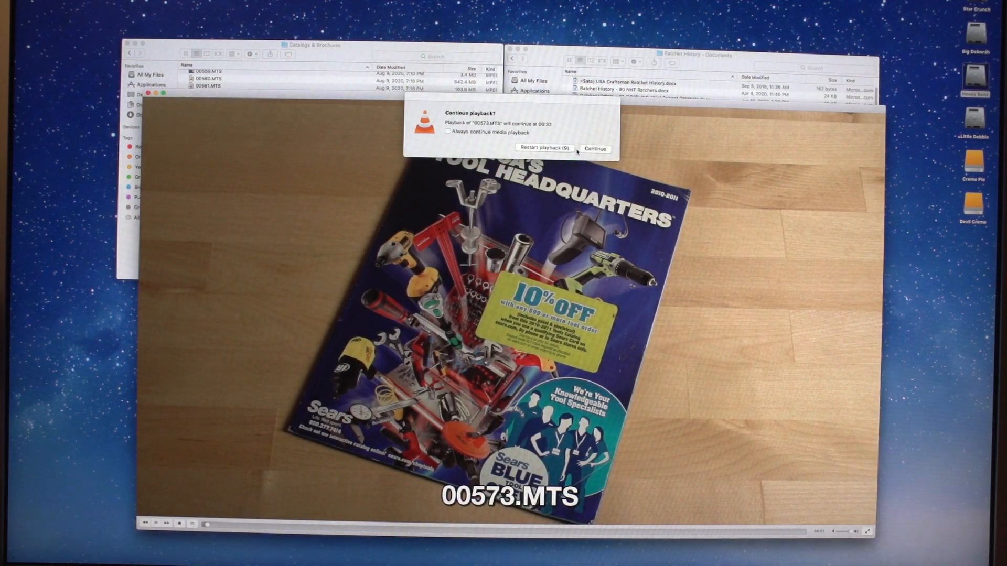
click(594, 149)
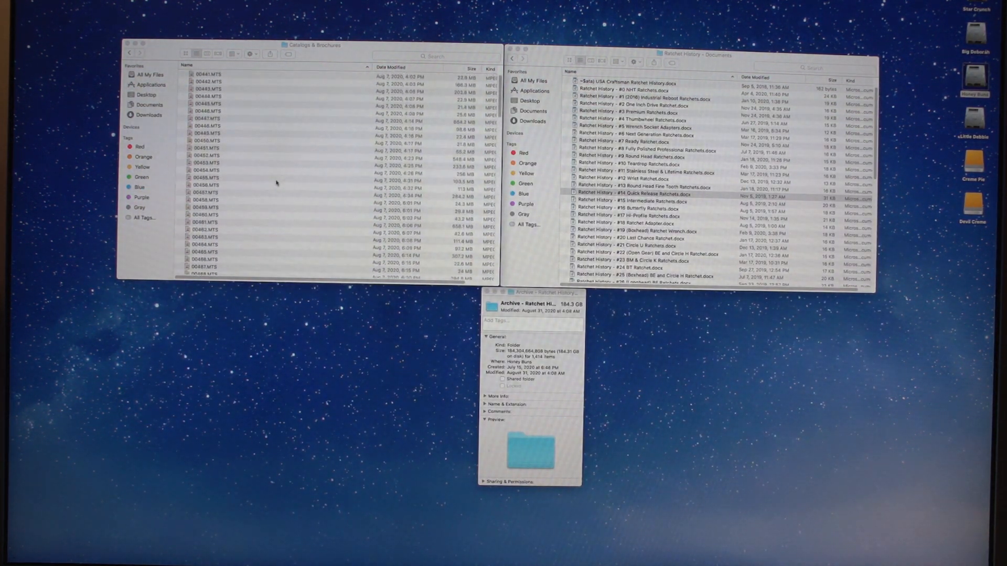
Play clip 00441.MTS with the Sears tool catalog footage
click(209, 73)
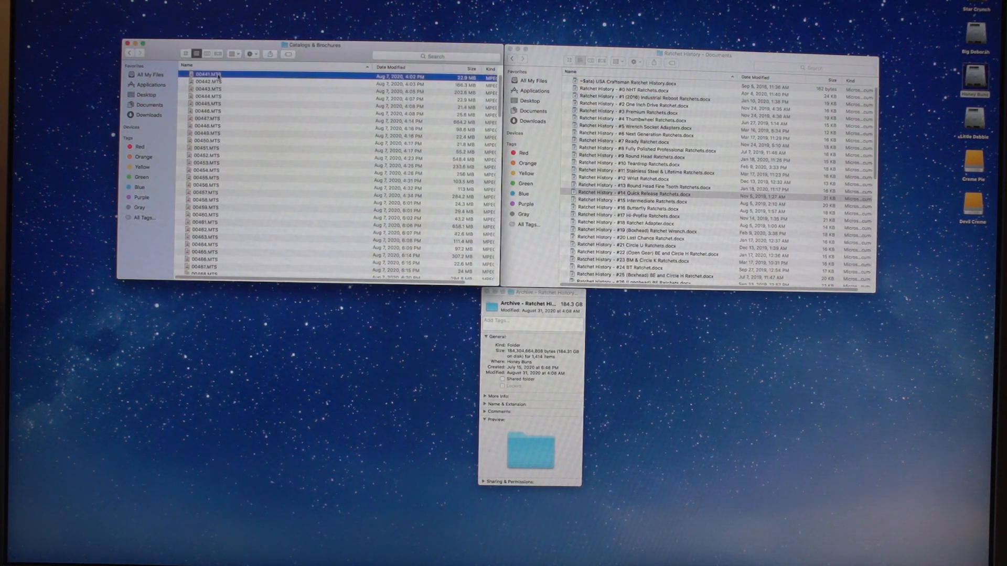
double_click(208, 82)
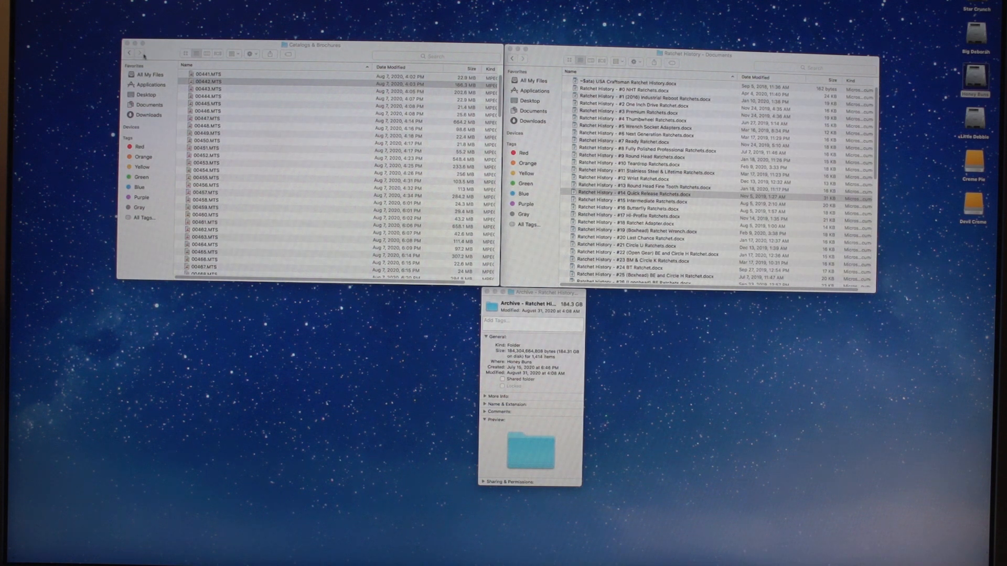
click(206, 85)
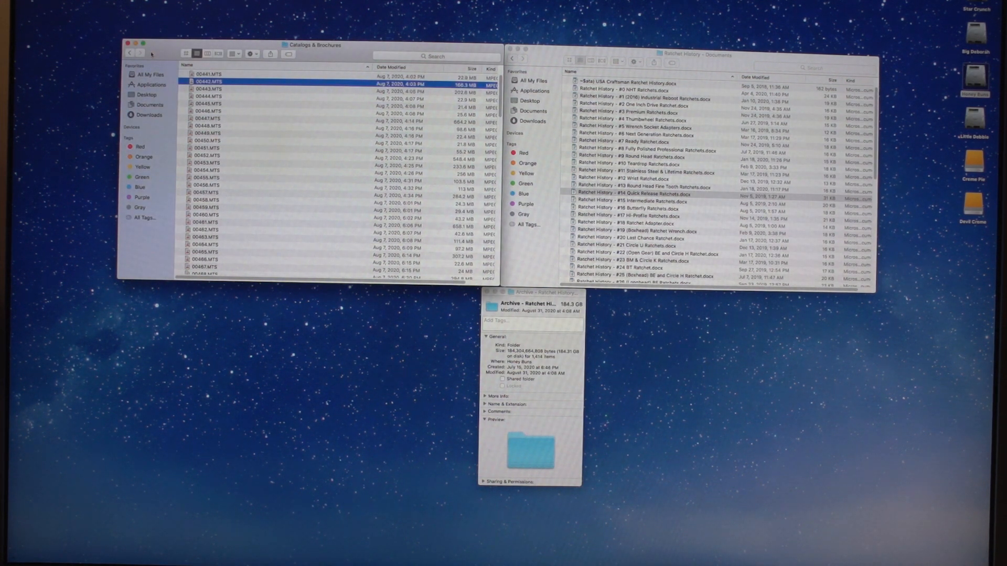